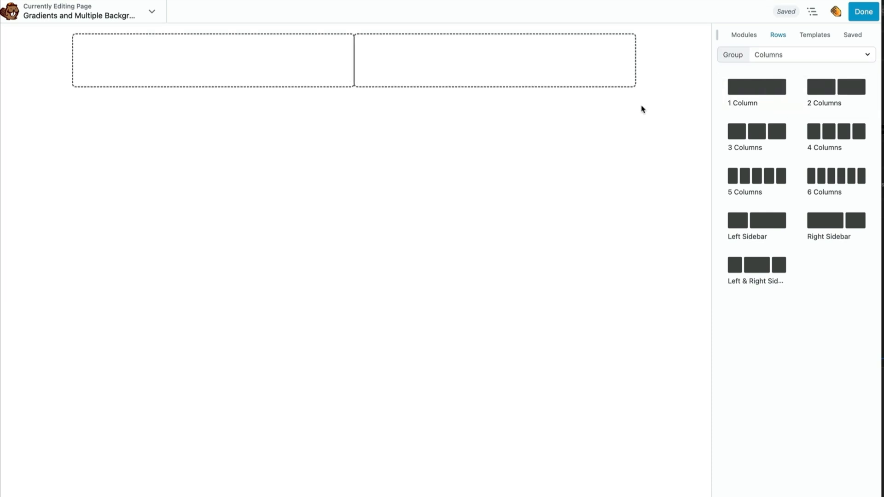
- Set the two-column row to Full Width and Full Height in its Row Settings
click(189, 215)
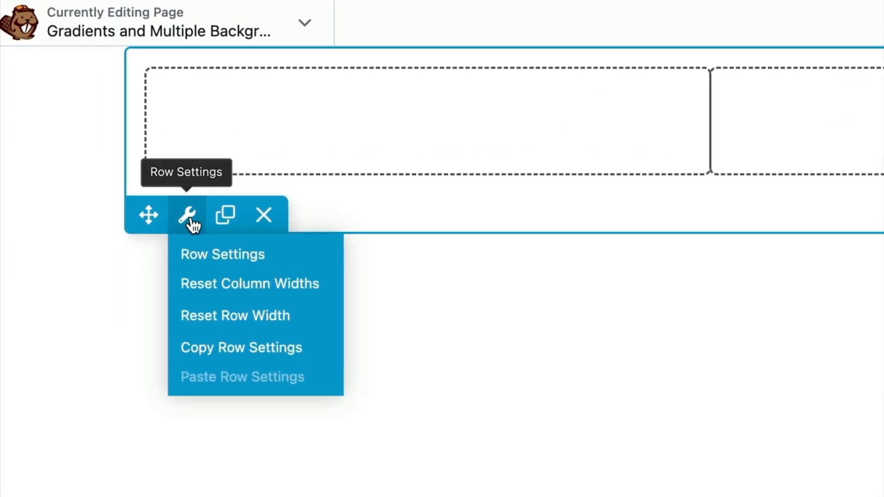
click(222, 254)
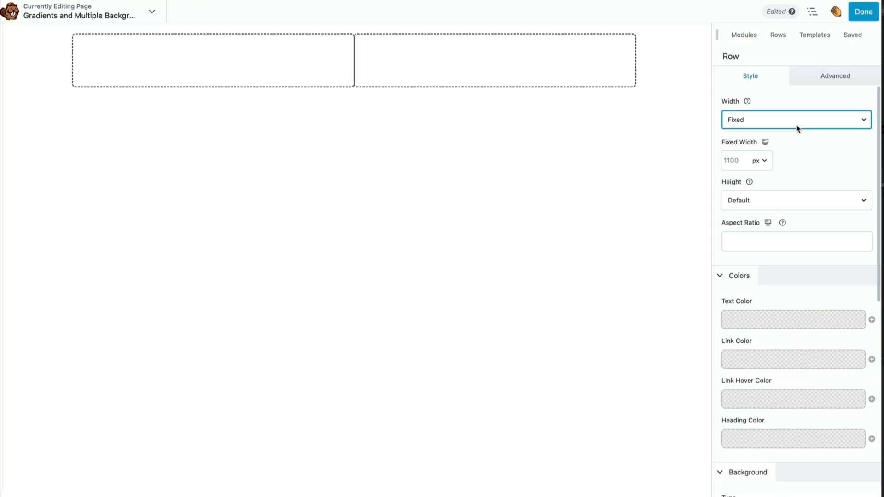
click(794, 119)
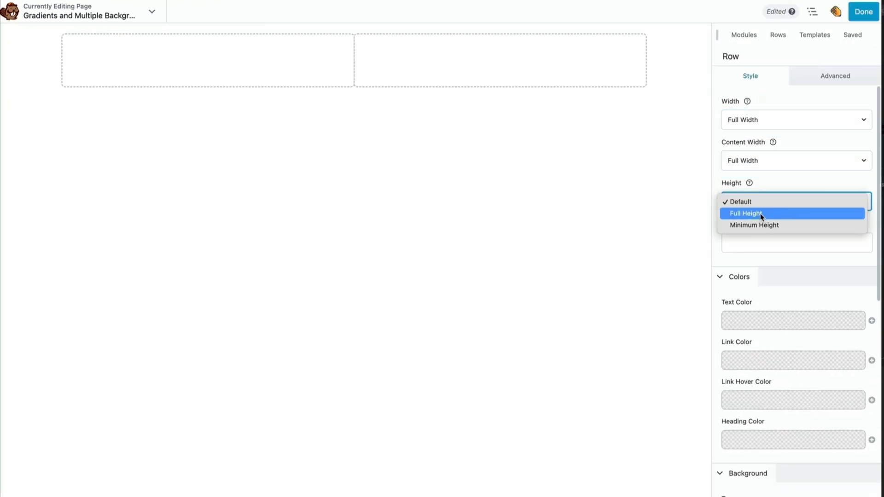
click(746, 213)
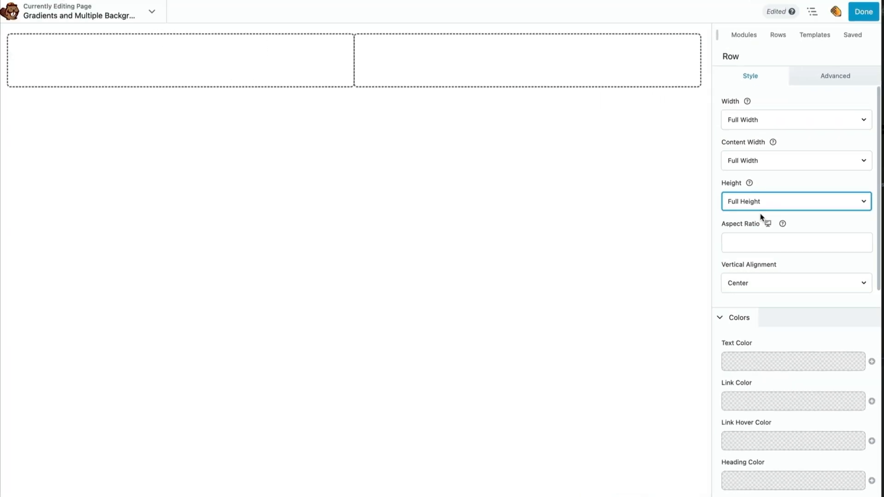
- Collapse the Colors section and review the row's background Type choices
click(739, 318)
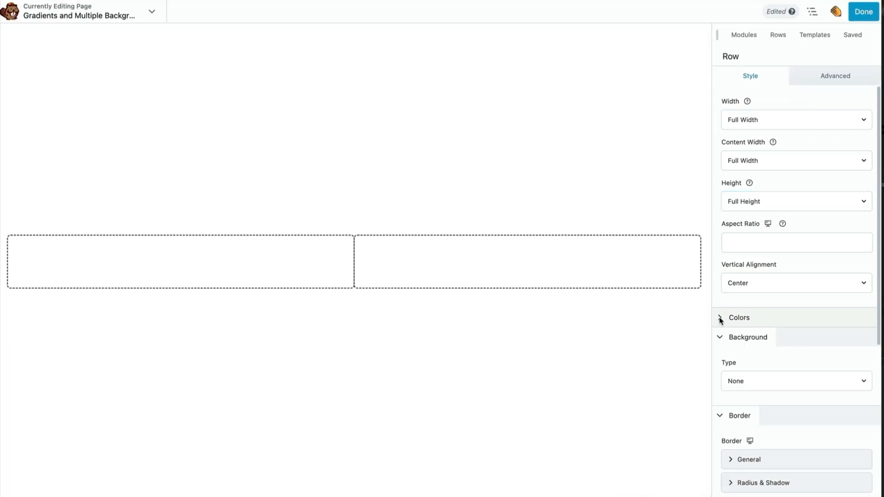
click(794, 381)
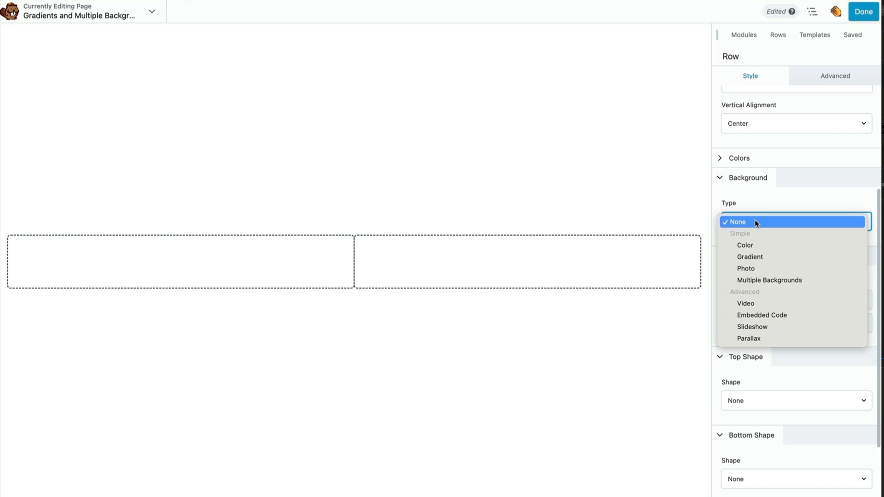
mouse_move(770, 279)
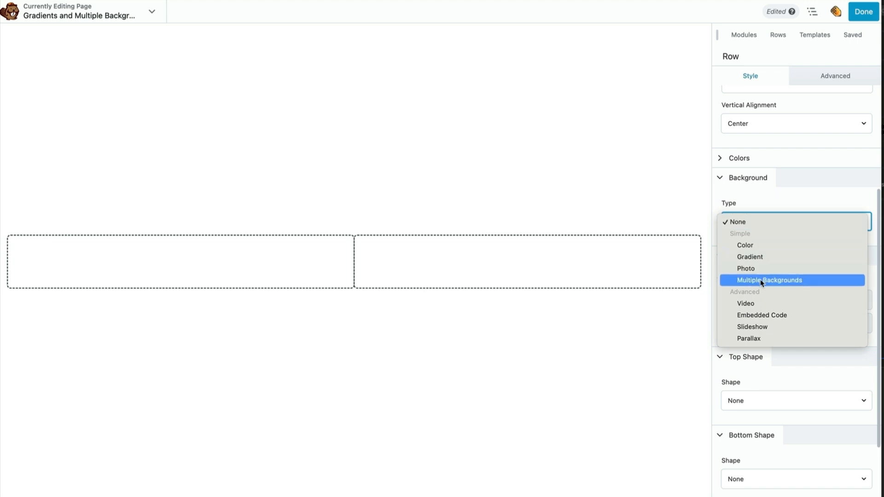
- Add a Photo background layer to the row and choose its image from the media library
click(770, 280)
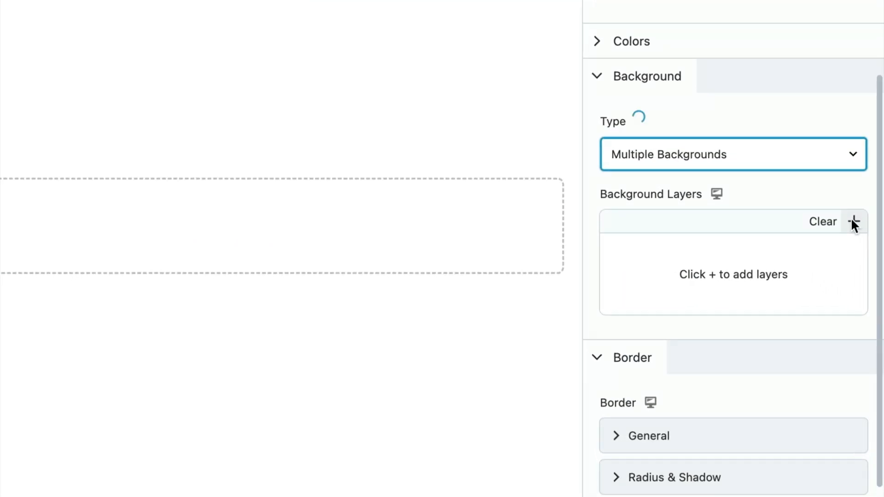
click(852, 221)
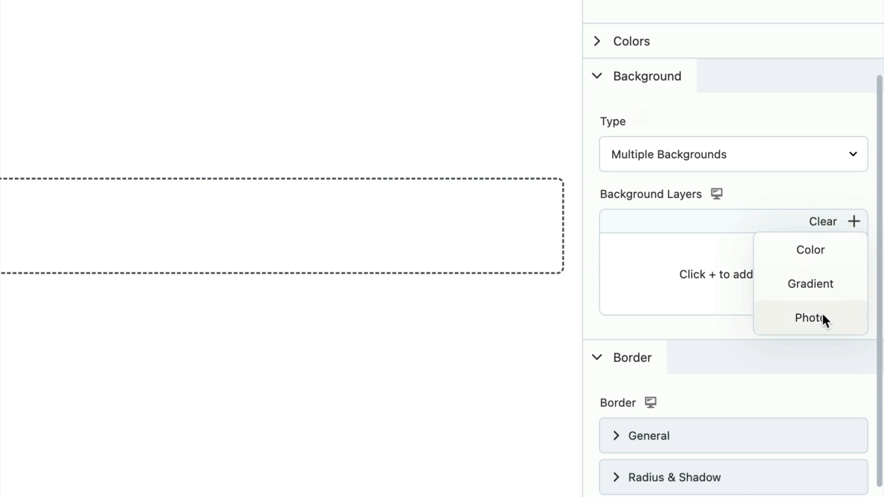
click(809, 318)
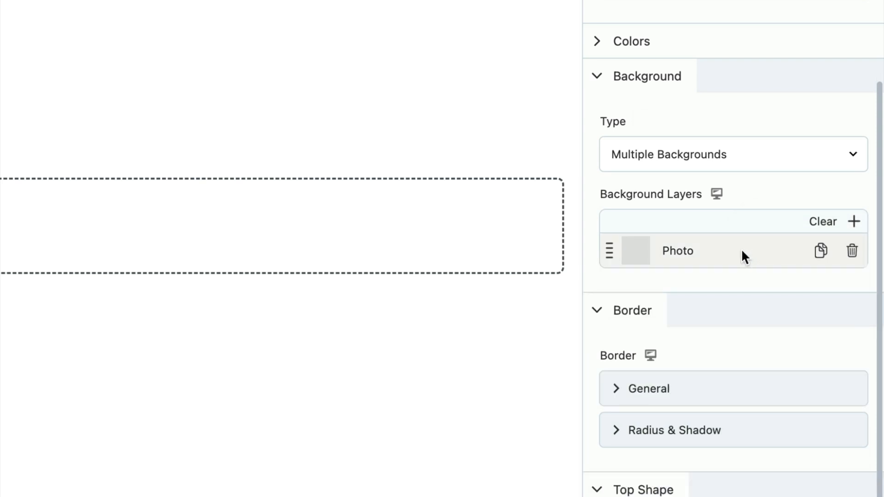
click(677, 250)
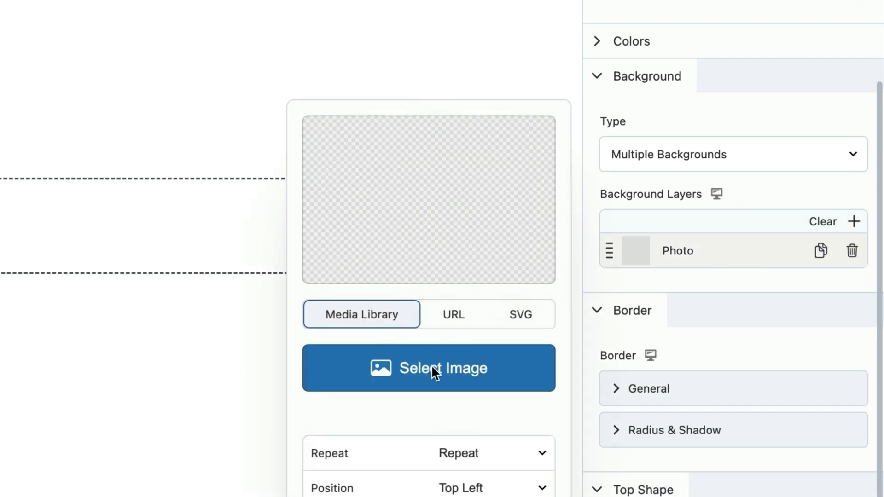
click(428, 368)
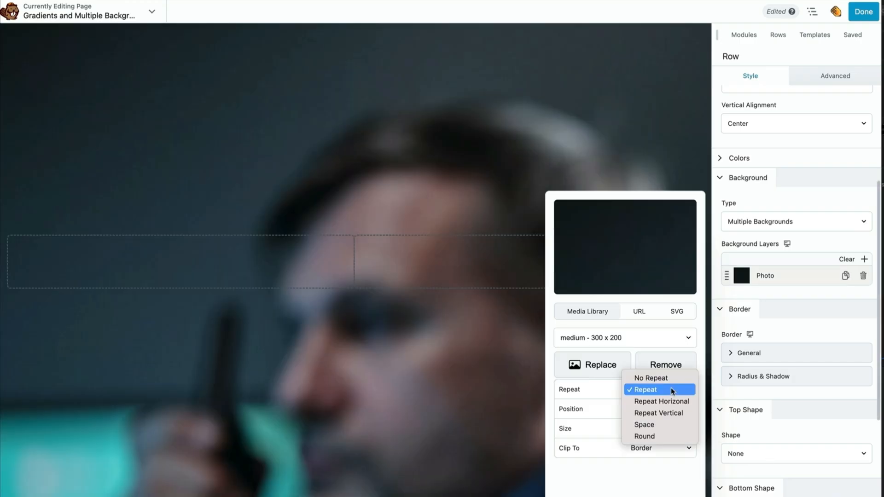
- Set the photo to No Repeat, Center Right position and Cover size
click(651, 377)
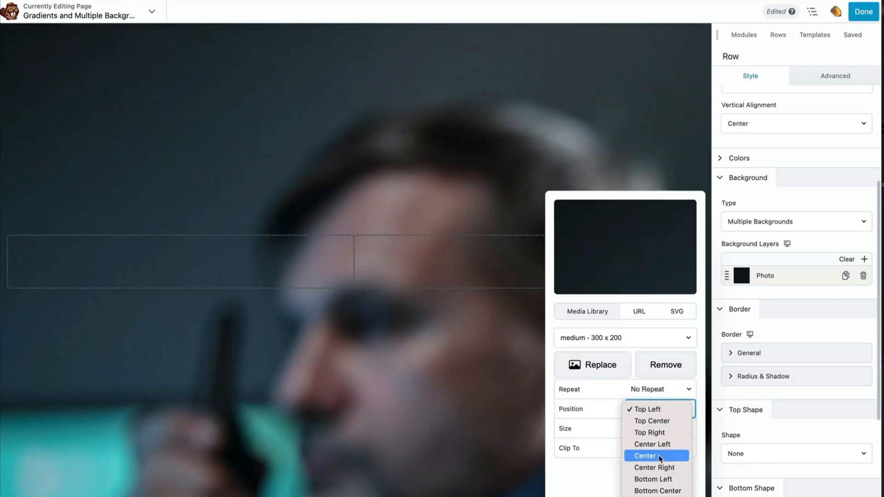
click(654, 467)
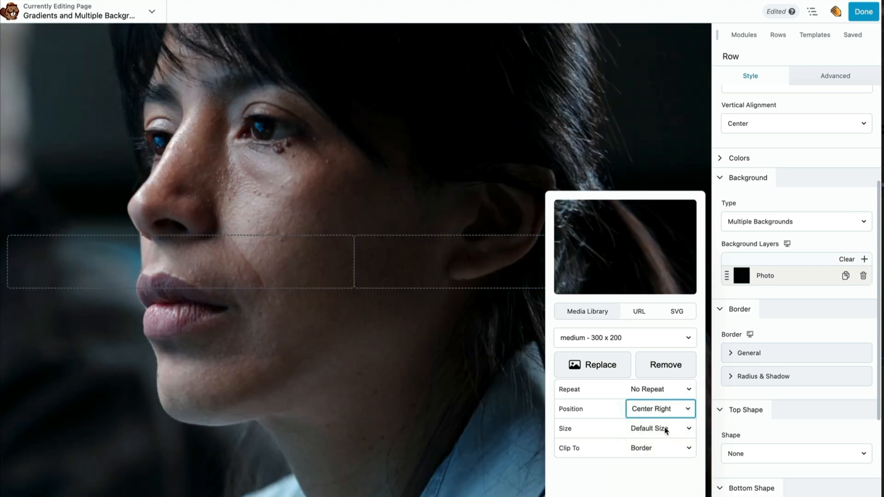
click(660, 428)
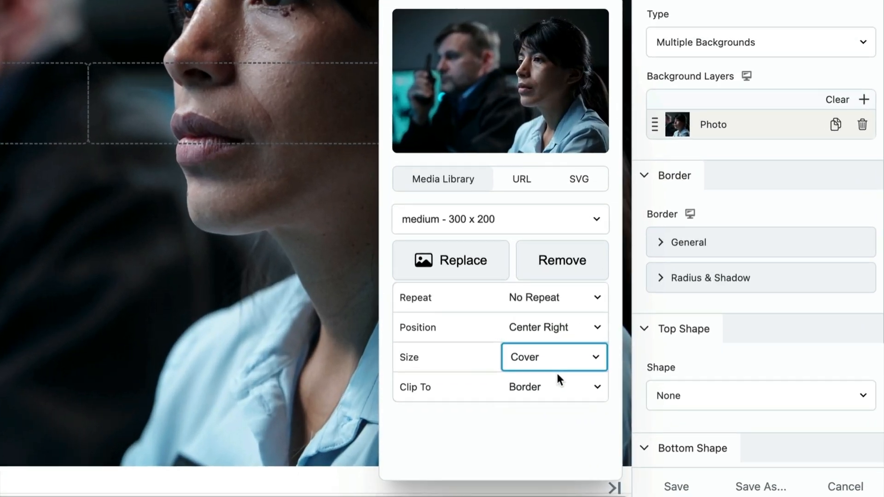
scroll(up, 3)
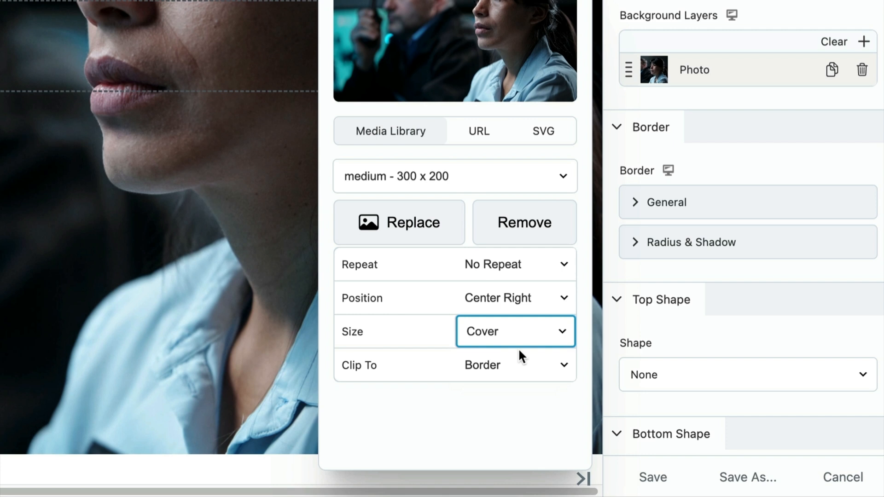
mouse_move(868, 43)
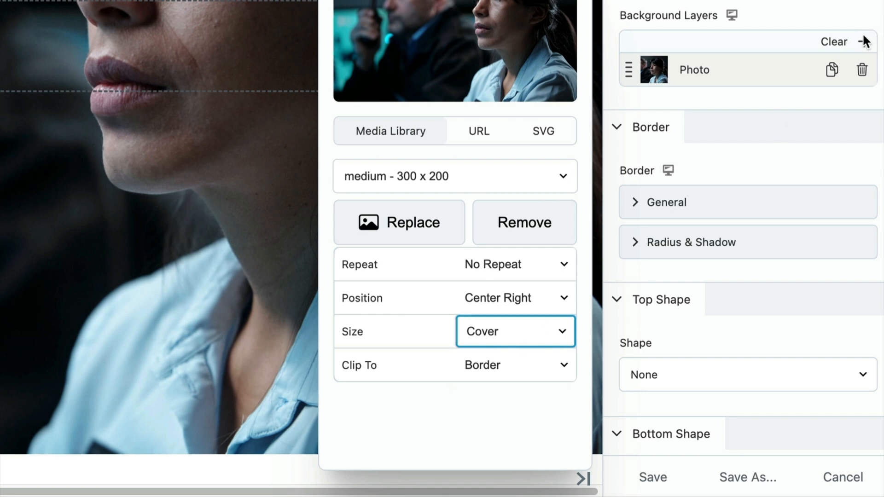
- Add a gradient layer above the photo, fading dark to transparent at a 90° angle
click(863, 41)
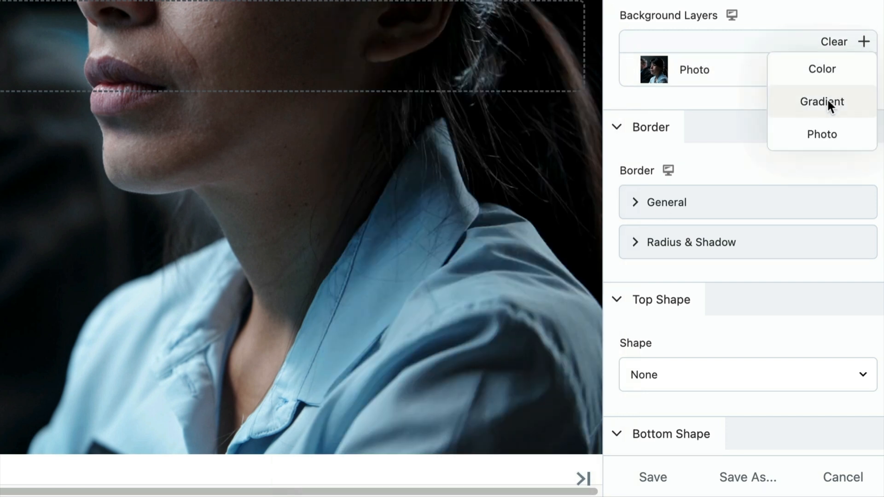
click(821, 103)
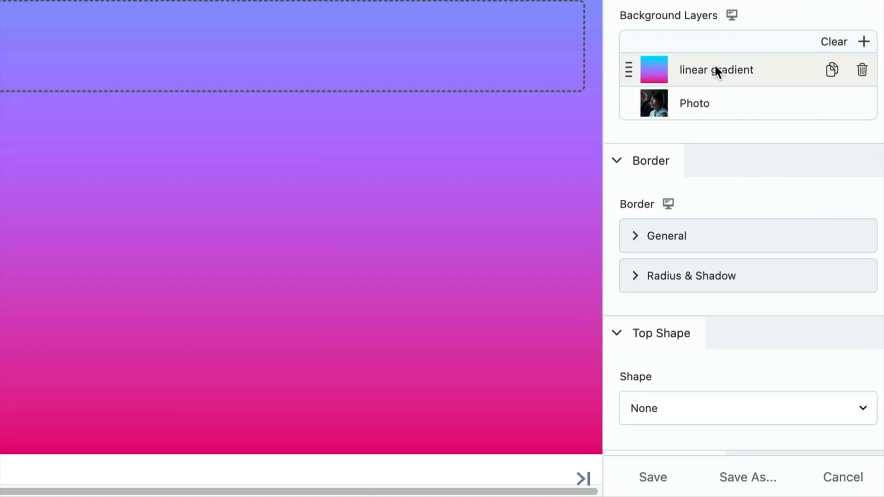
click(653, 69)
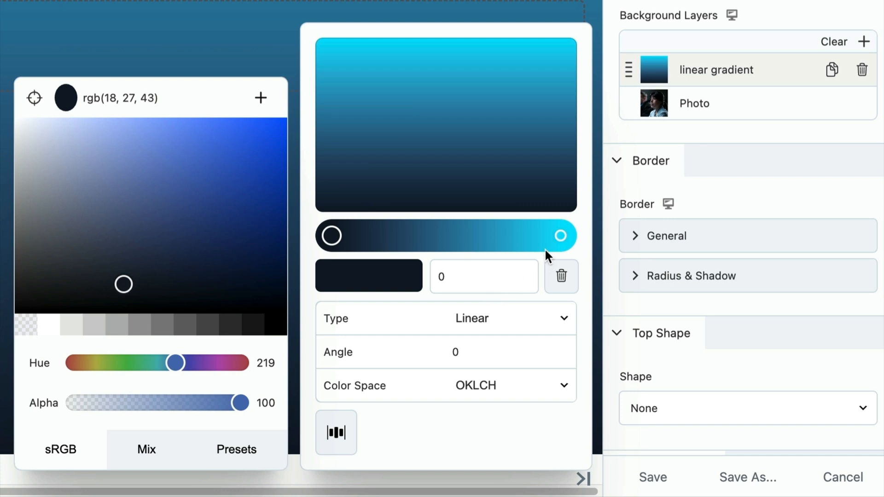
click(560, 235)
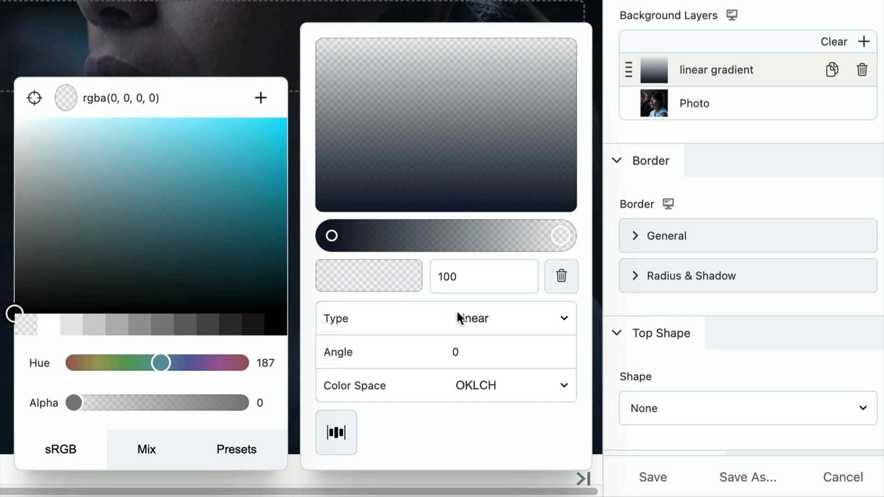
click(488, 353)
text(90)
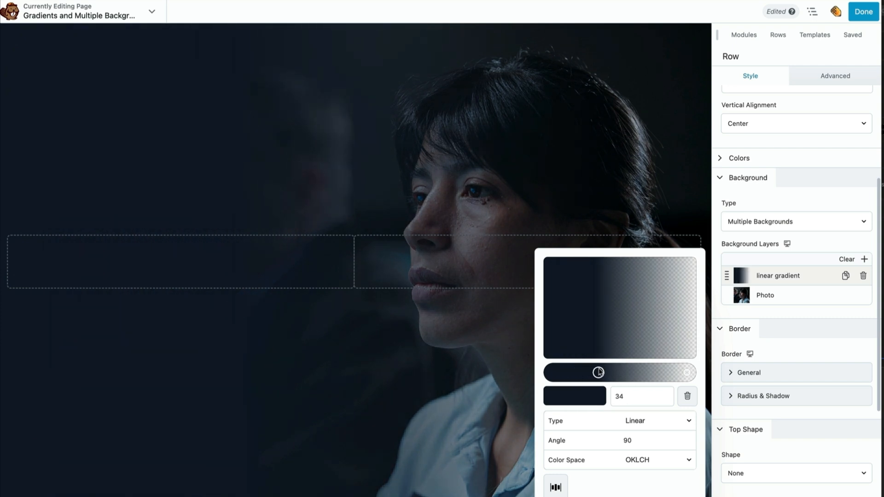
mouse_move(745, 229)
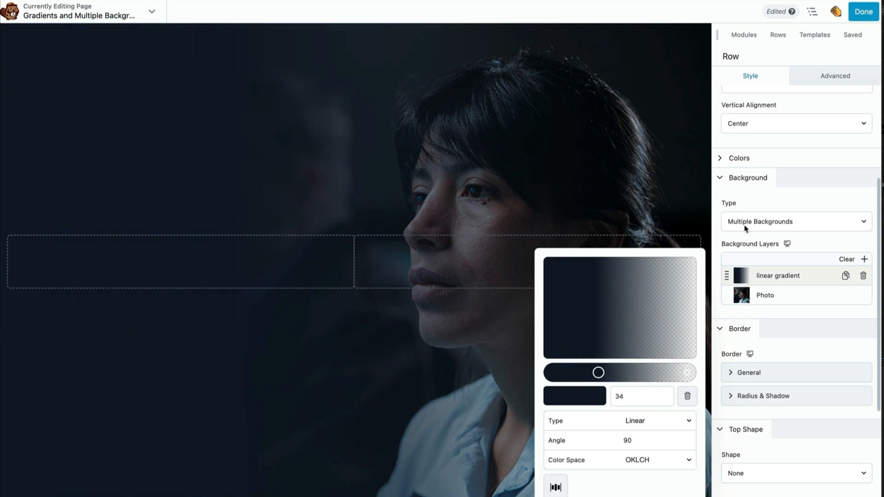
- Save the row settings and enter the heading text 'A New Exciting Story'
click(744, 34)
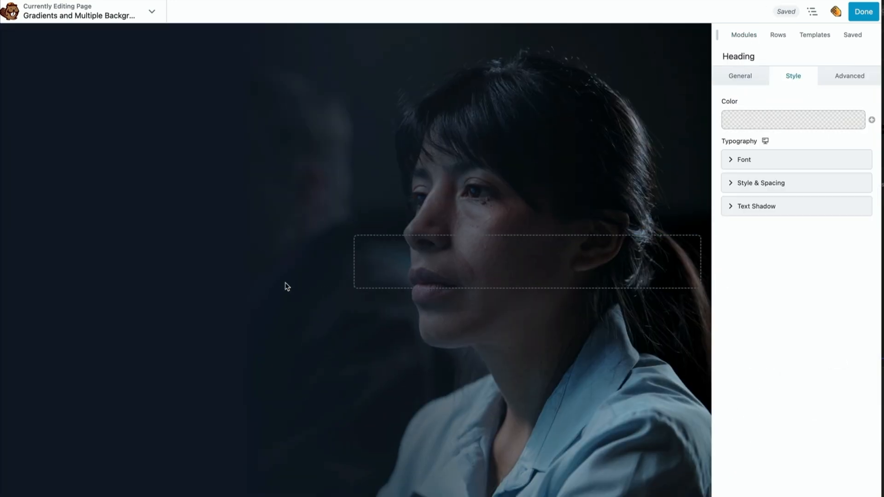
click(740, 77)
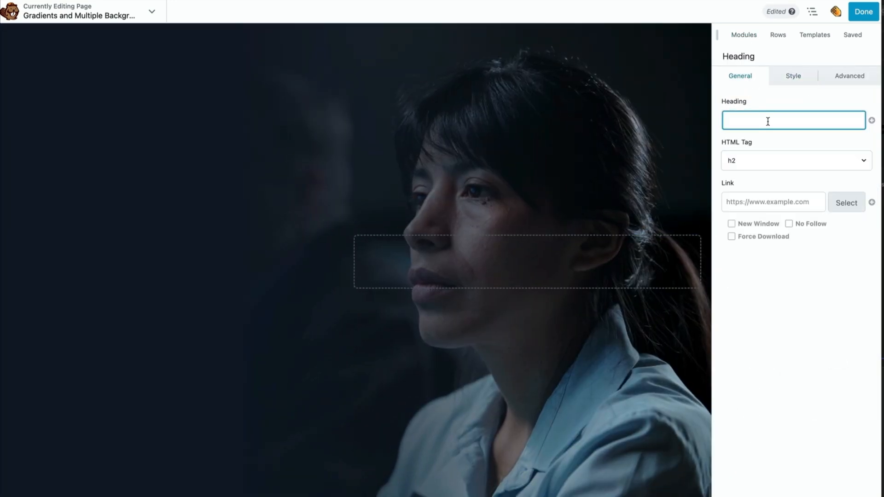
text(A New Exci)
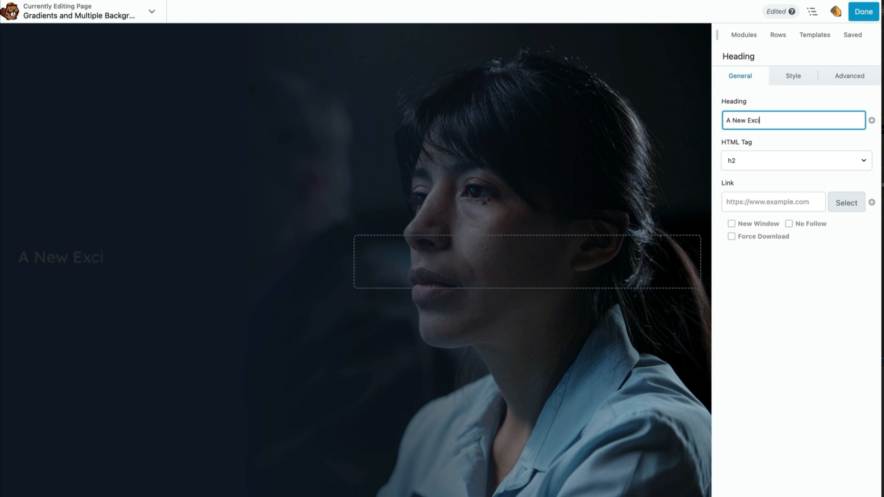
text(ting Story)
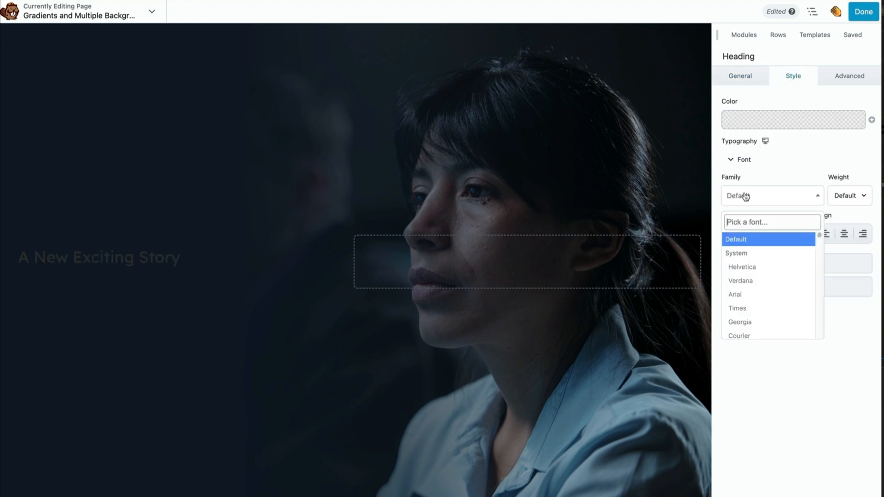
- Style the heading in Poppins with a pale colour, adjust margins and view the live page
text(pop)
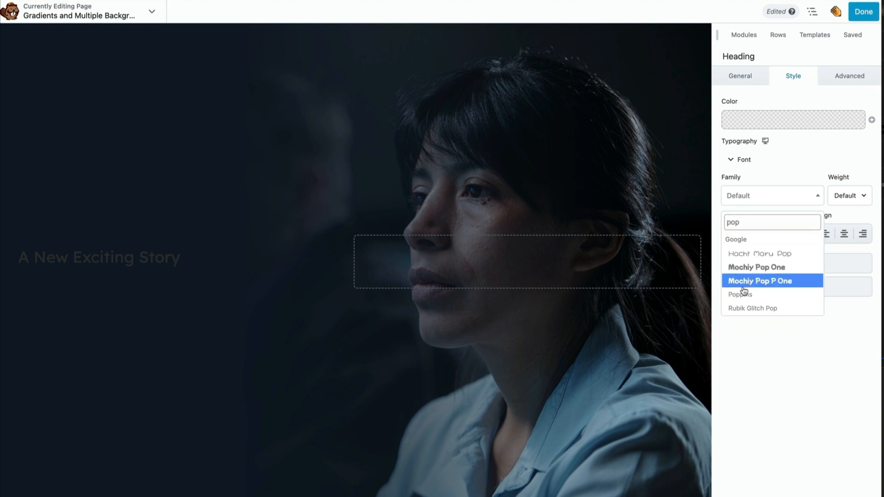
click(739, 294)
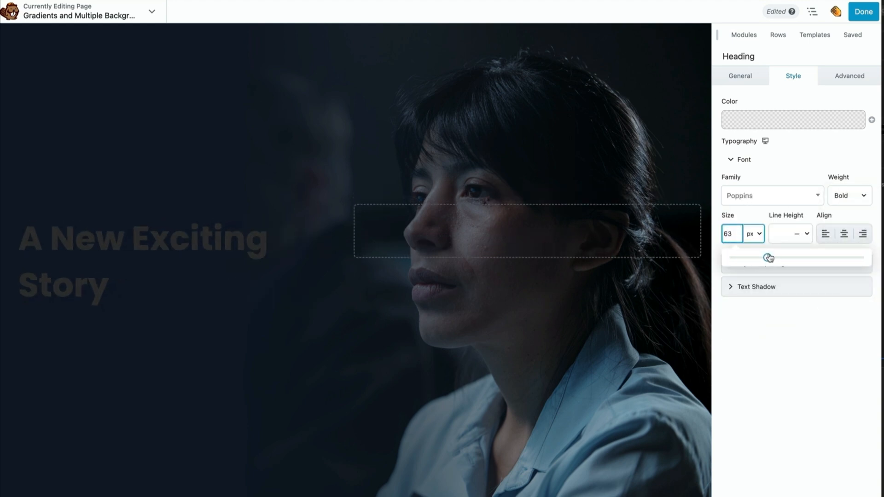
click(791, 119)
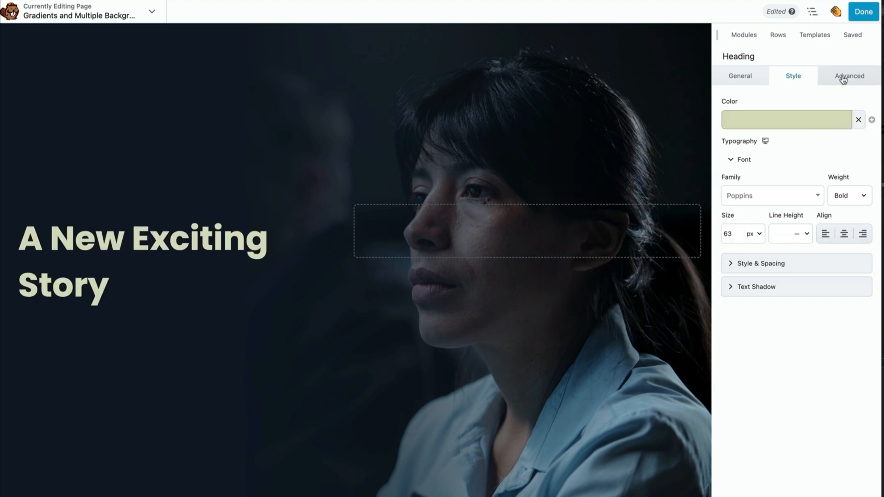
click(848, 75)
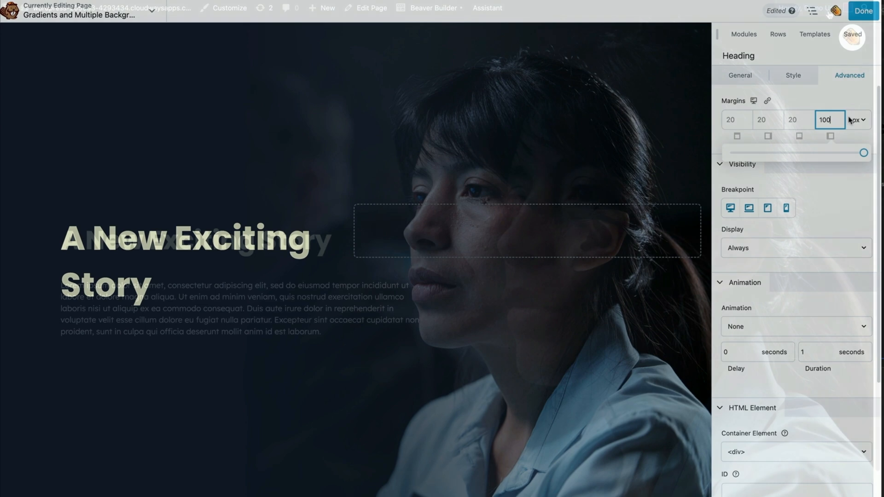
click(862, 10)
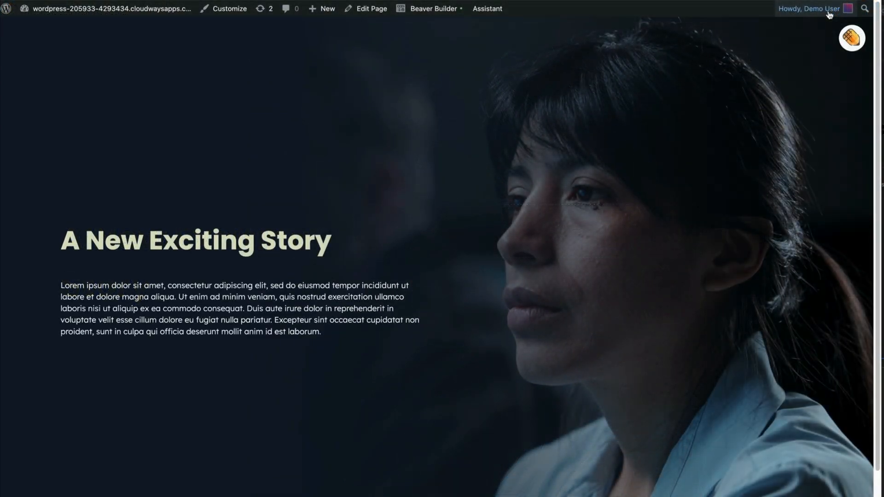